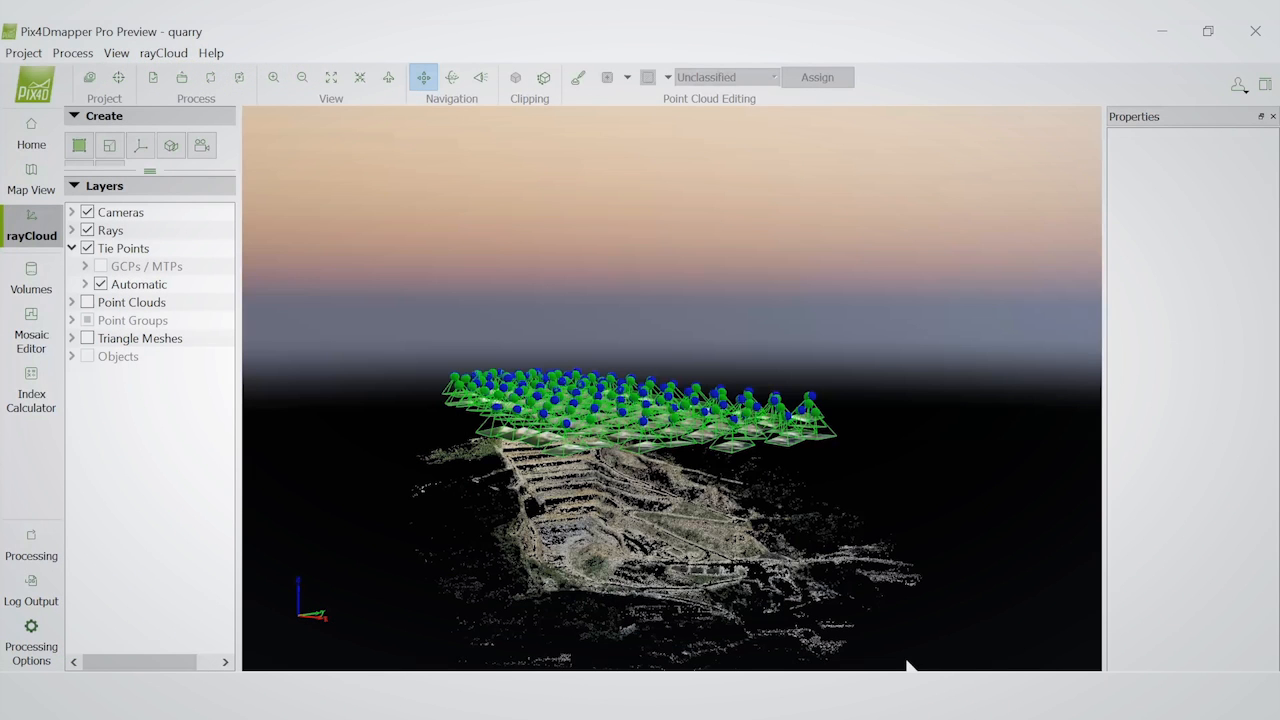
pyautogui.moveTo(613, 549)
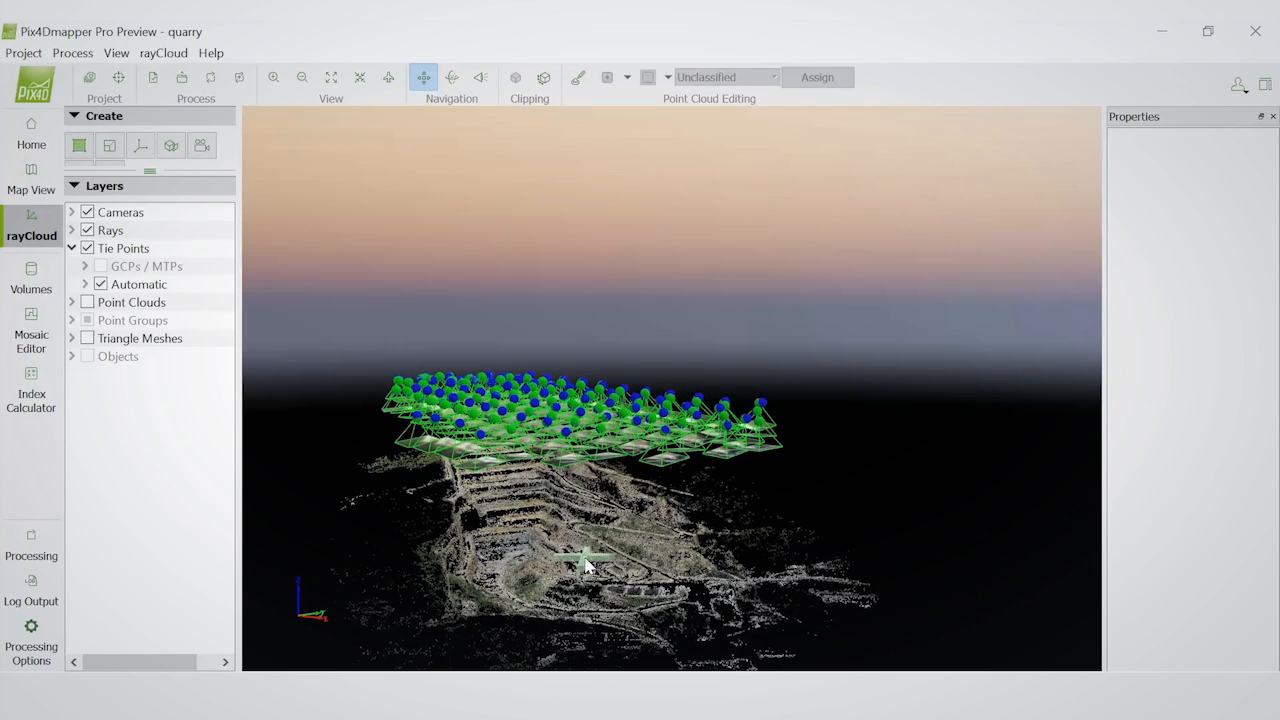
pyautogui.moveTo(580, 588)
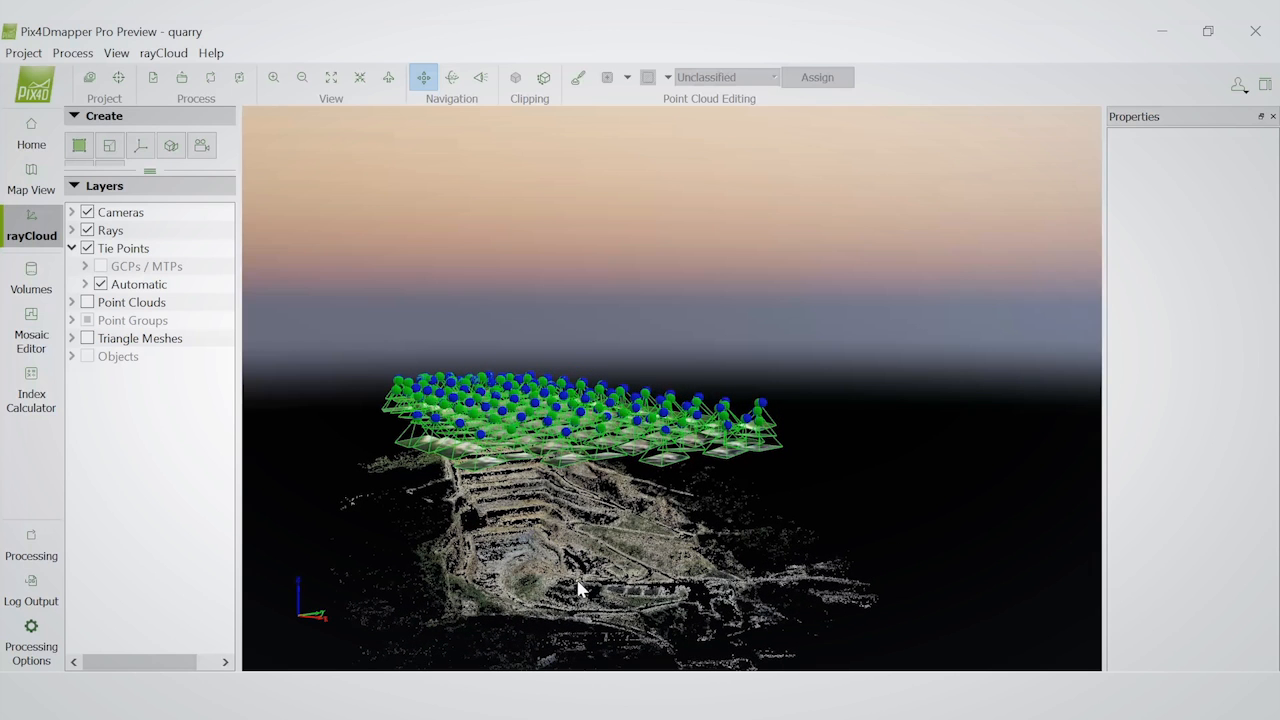
# Zoom into the quarry, hide the Cameras layer and select an automatic tie point
pyautogui.moveTo(580, 588); pyautogui.dragTo(590, 490)
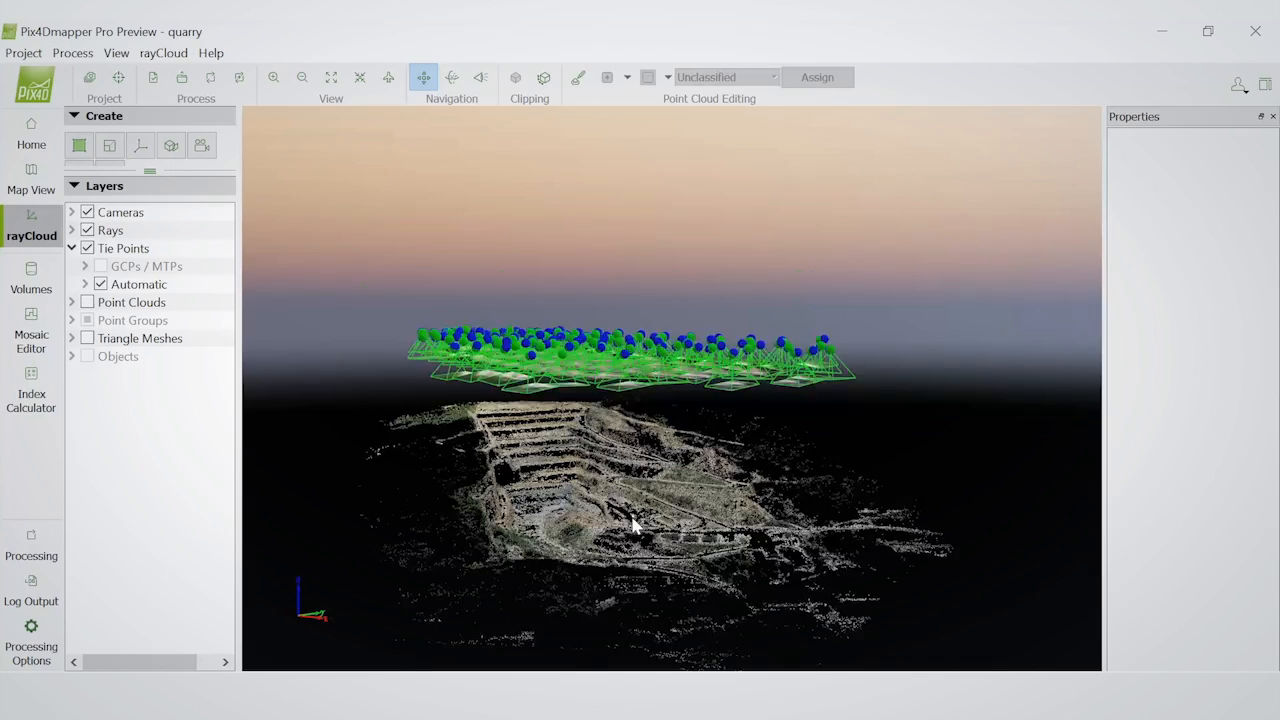
pyautogui.moveTo(630, 525); pyautogui.dragTo(475, 515)
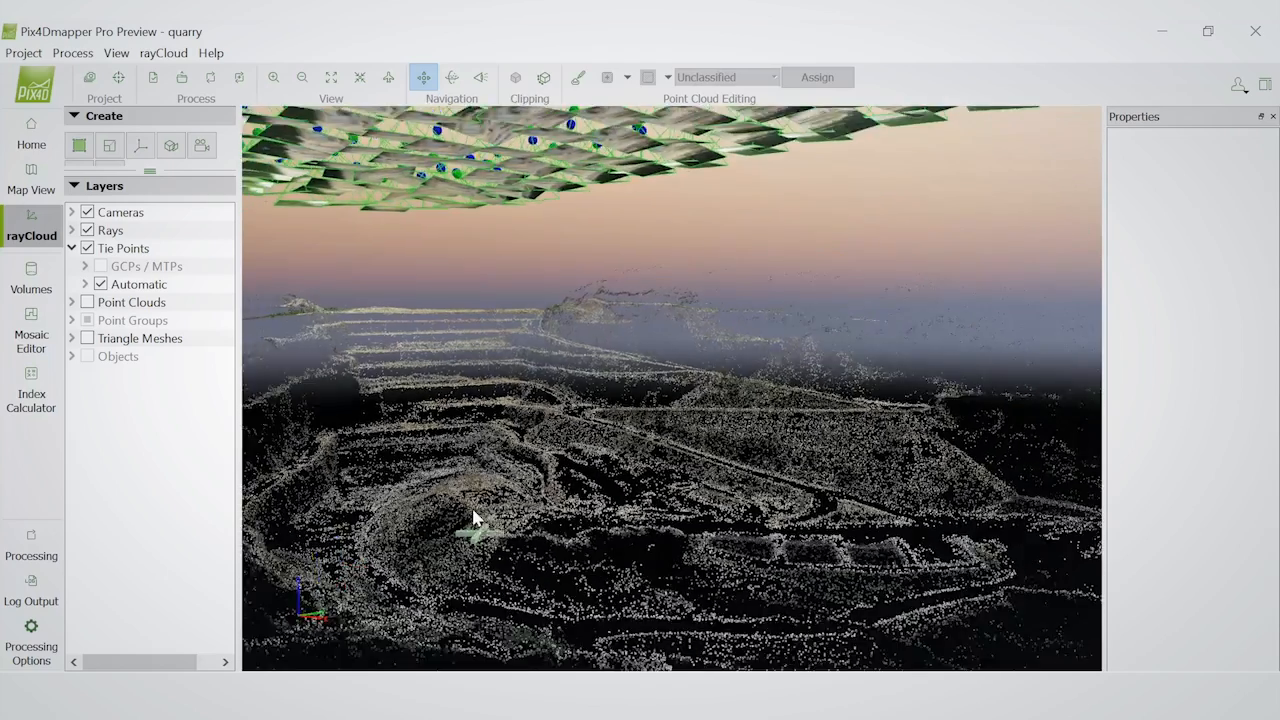
pyautogui.moveTo(475, 517); pyautogui.dragTo(505, 550)
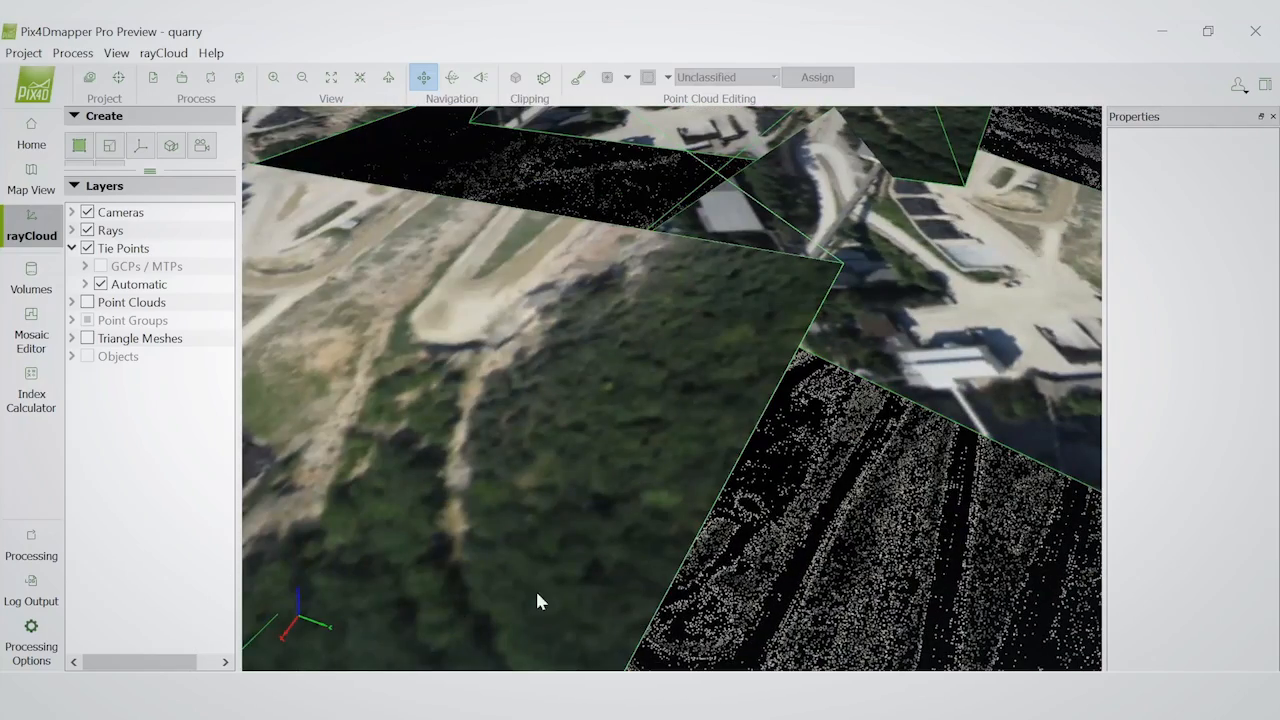
pyautogui.click(87, 212)
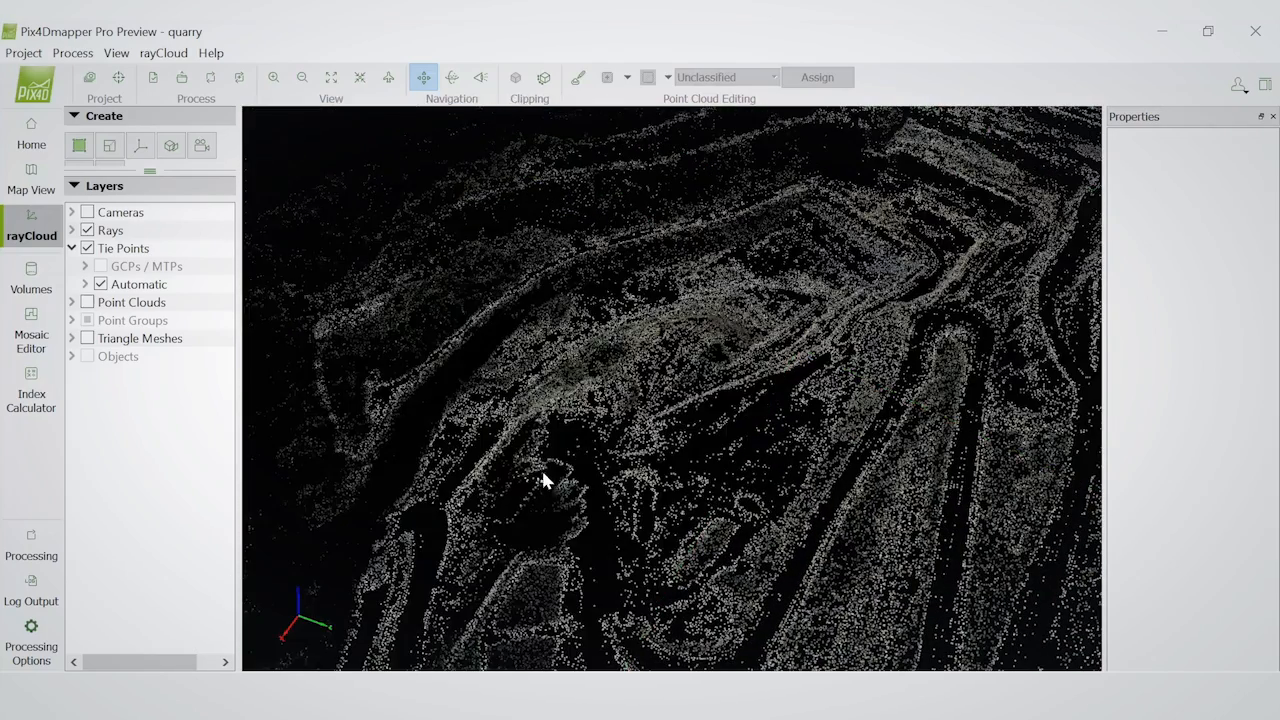
pyautogui.moveTo(545, 480); pyautogui.dragTo(535, 497)
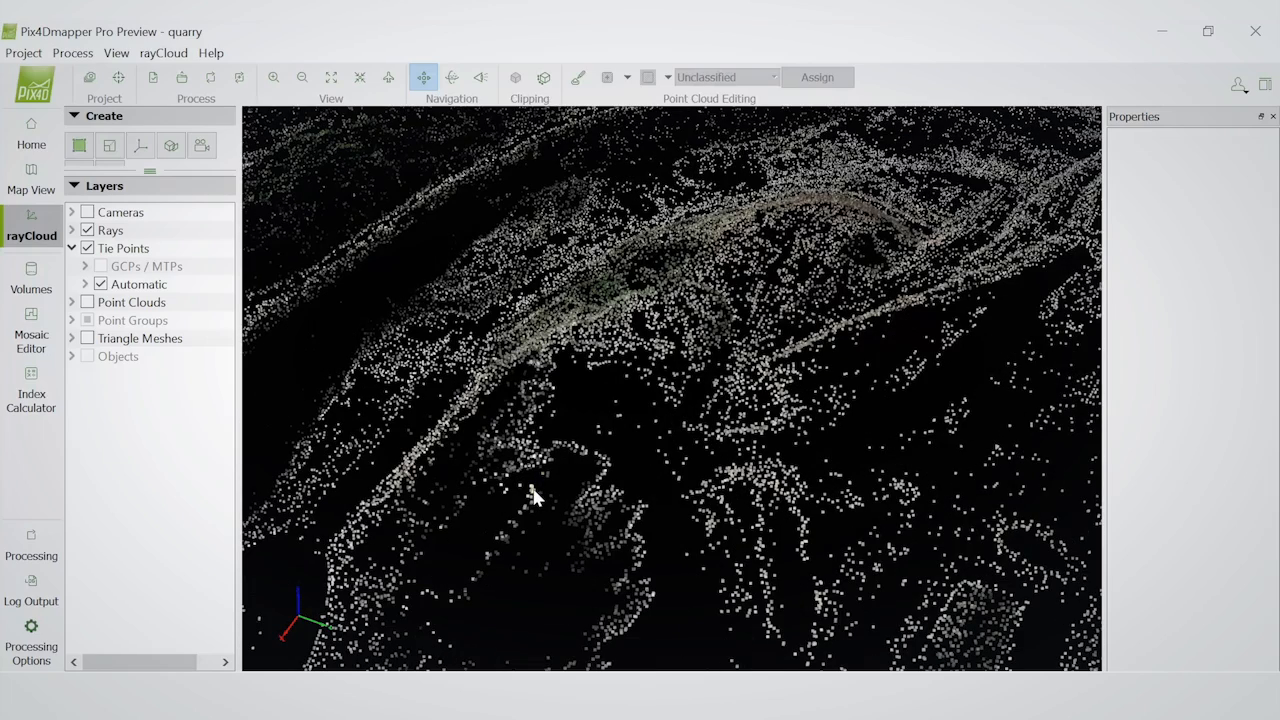
pyautogui.click(532, 489)
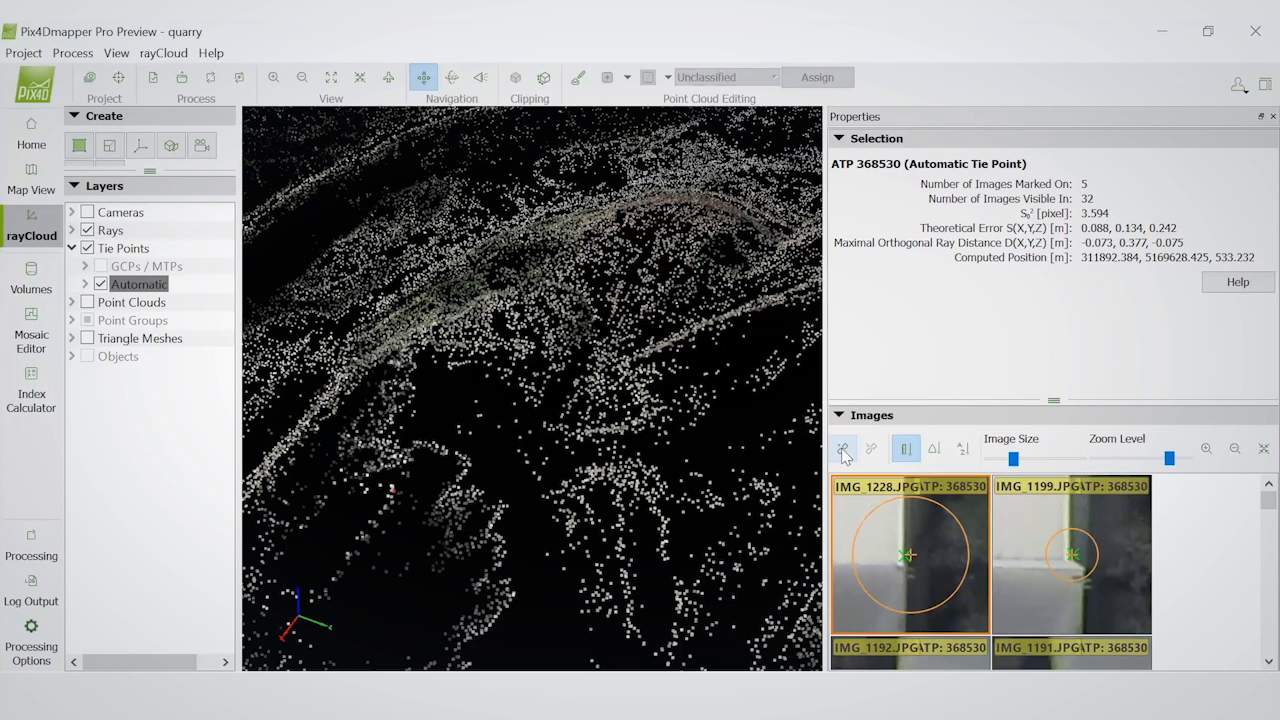
pyautogui.moveTo(843, 449)
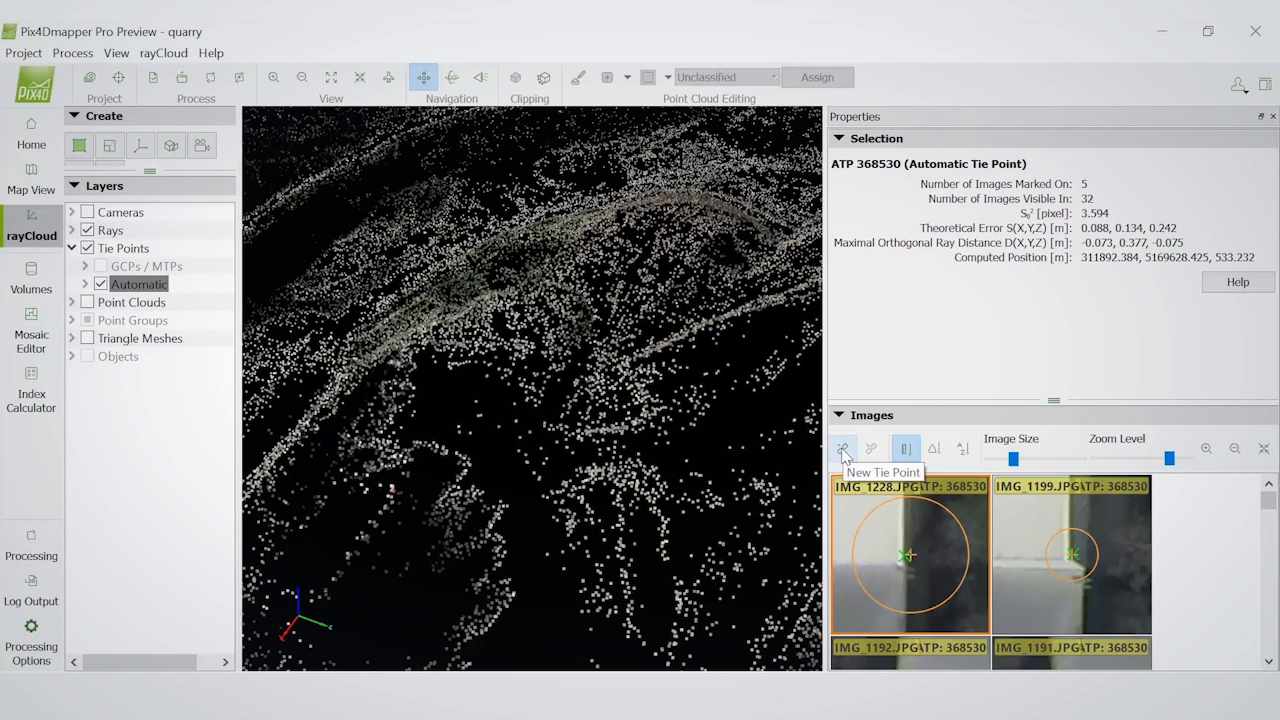
# Create a new tie point at the selected spot and label it my_tie_point
pyautogui.click(843, 448)
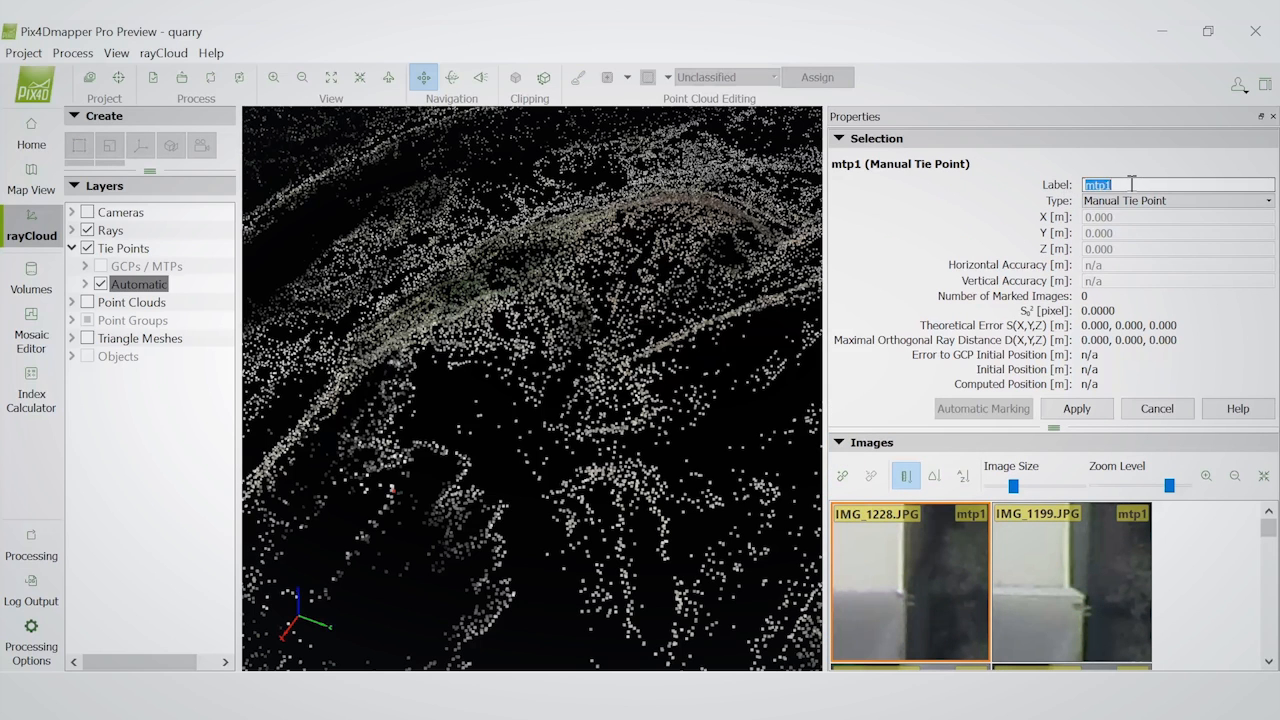
pyautogui.write('mz')
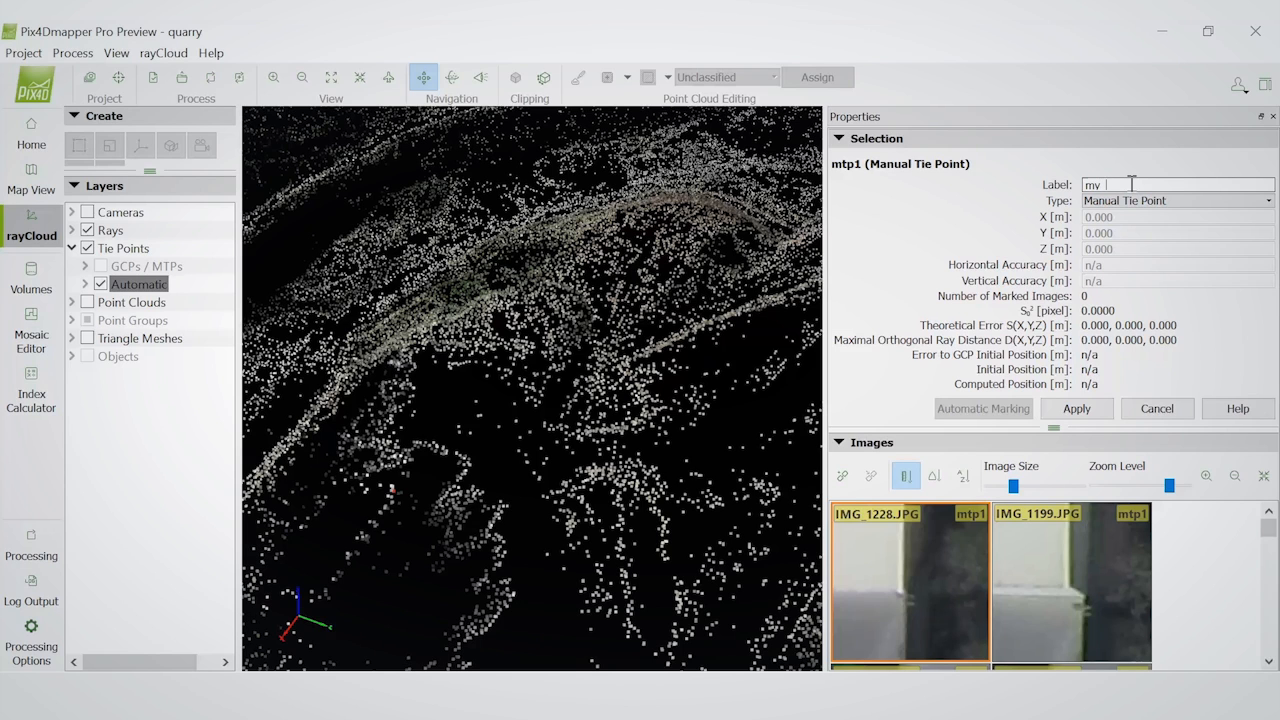
pyautogui.write('tie p')
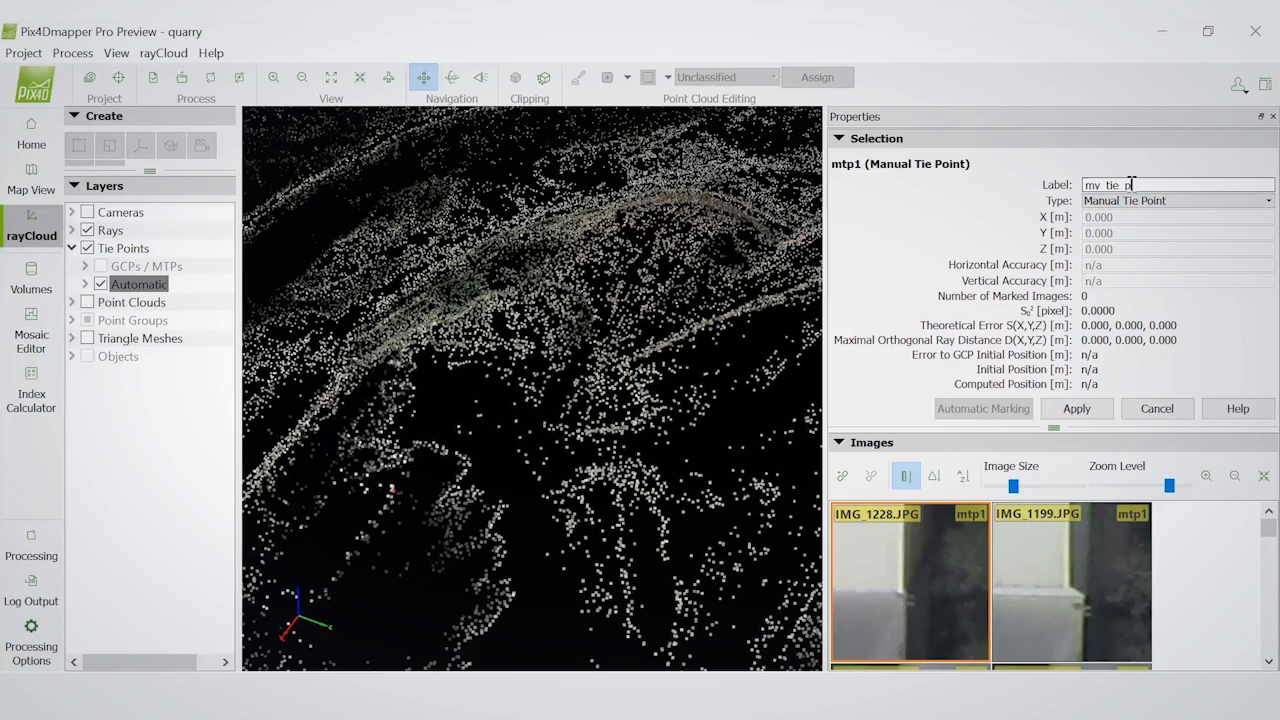
pyautogui.write('oint')
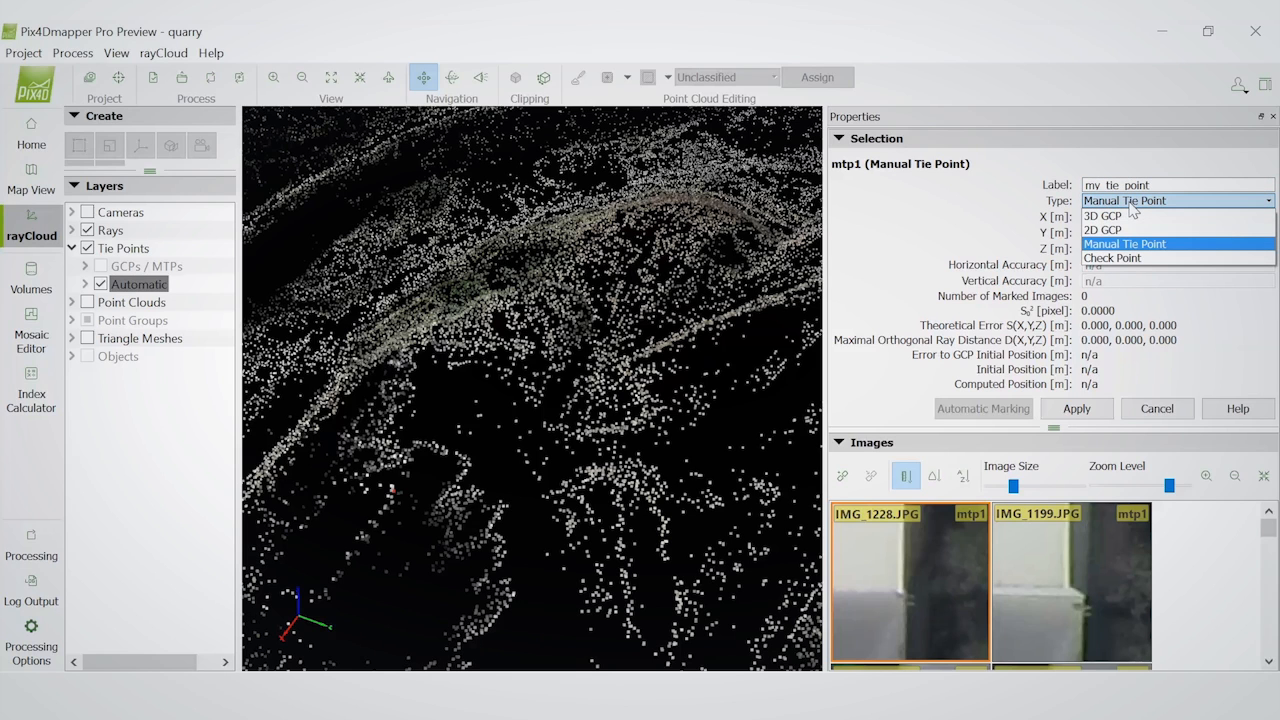
pyautogui.moveTo(1105, 216)
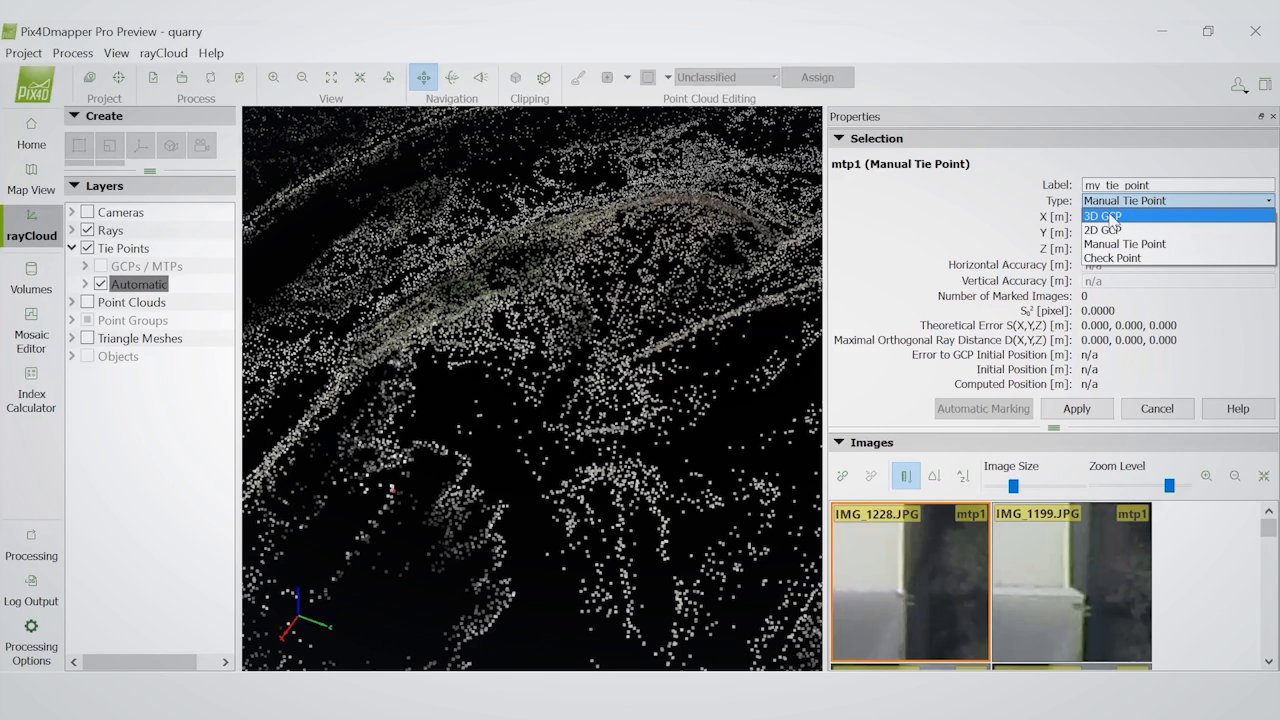
pyautogui.moveTo(1102, 230)
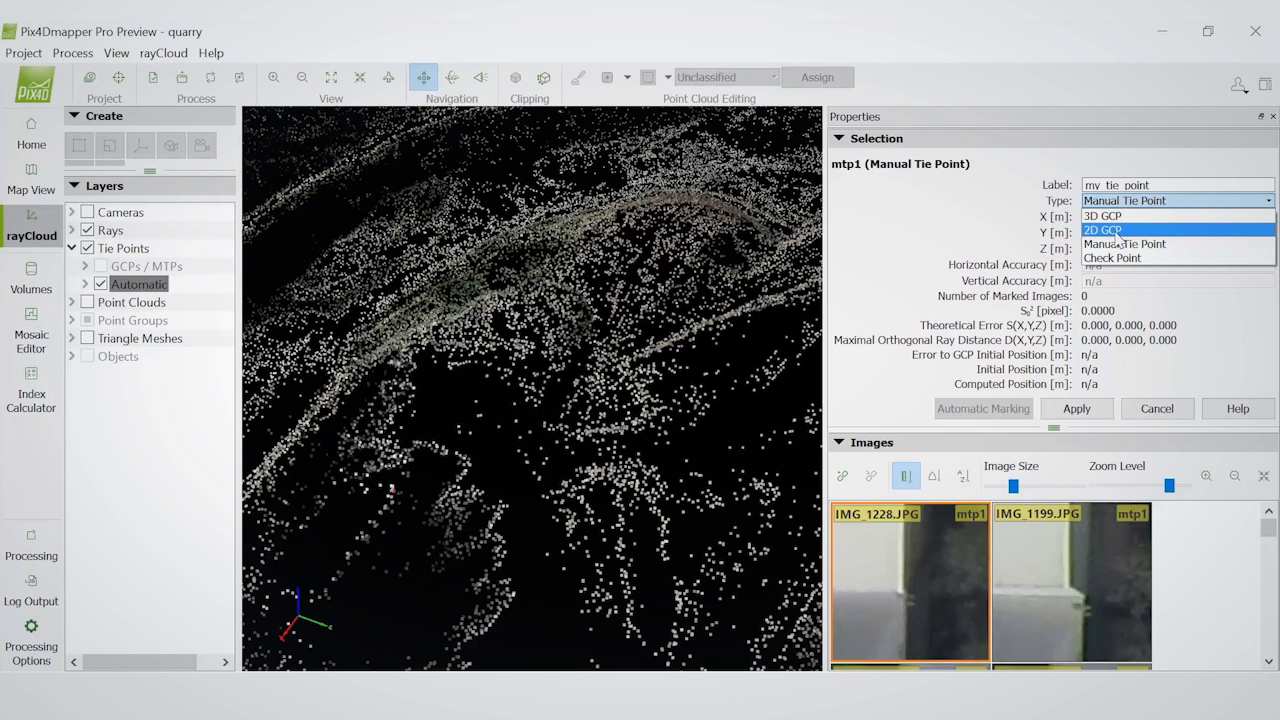
pyautogui.moveTo(1130, 258)
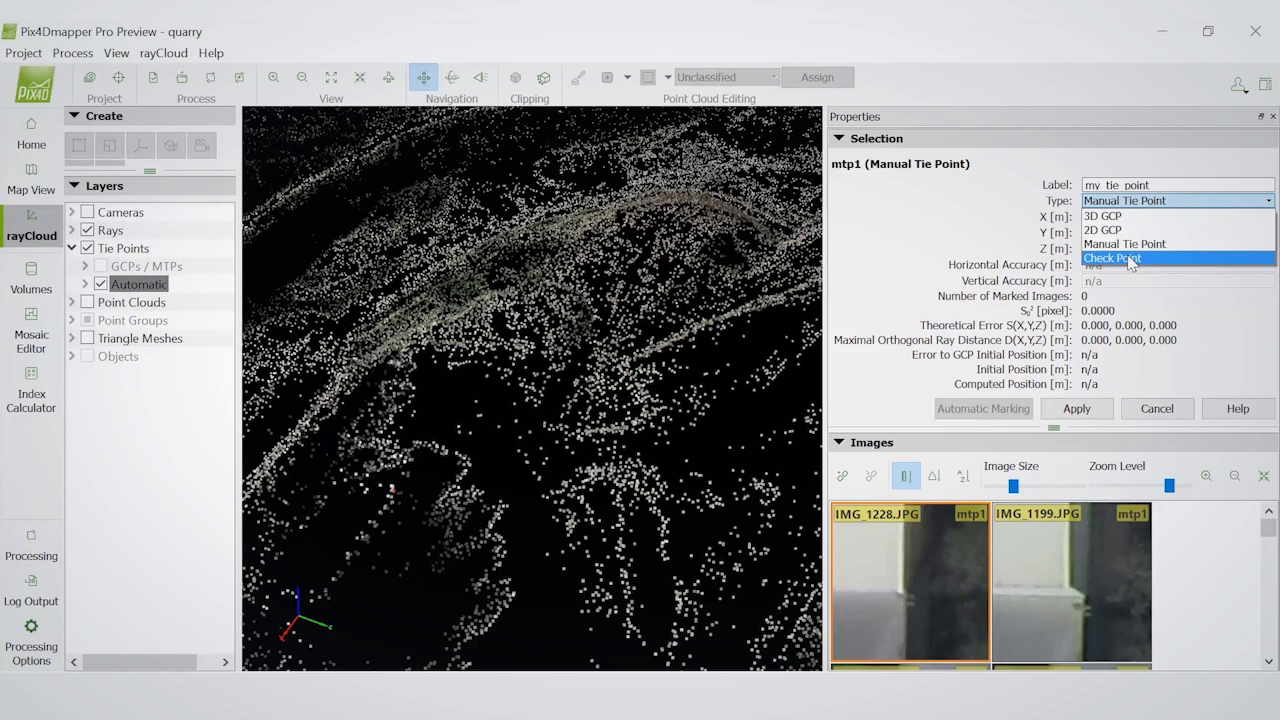
pyautogui.moveTo(1130, 244)
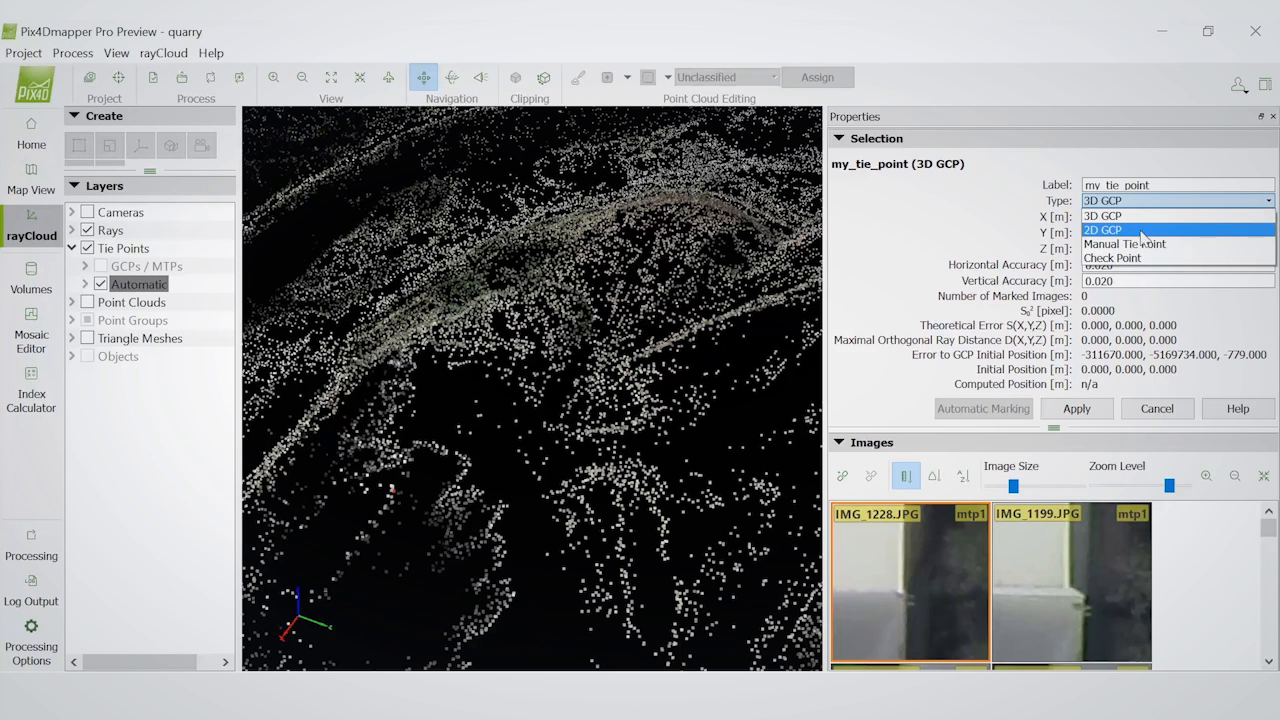
# Switch the point's type back to Manual Tie Point
pyautogui.click(1124, 243)
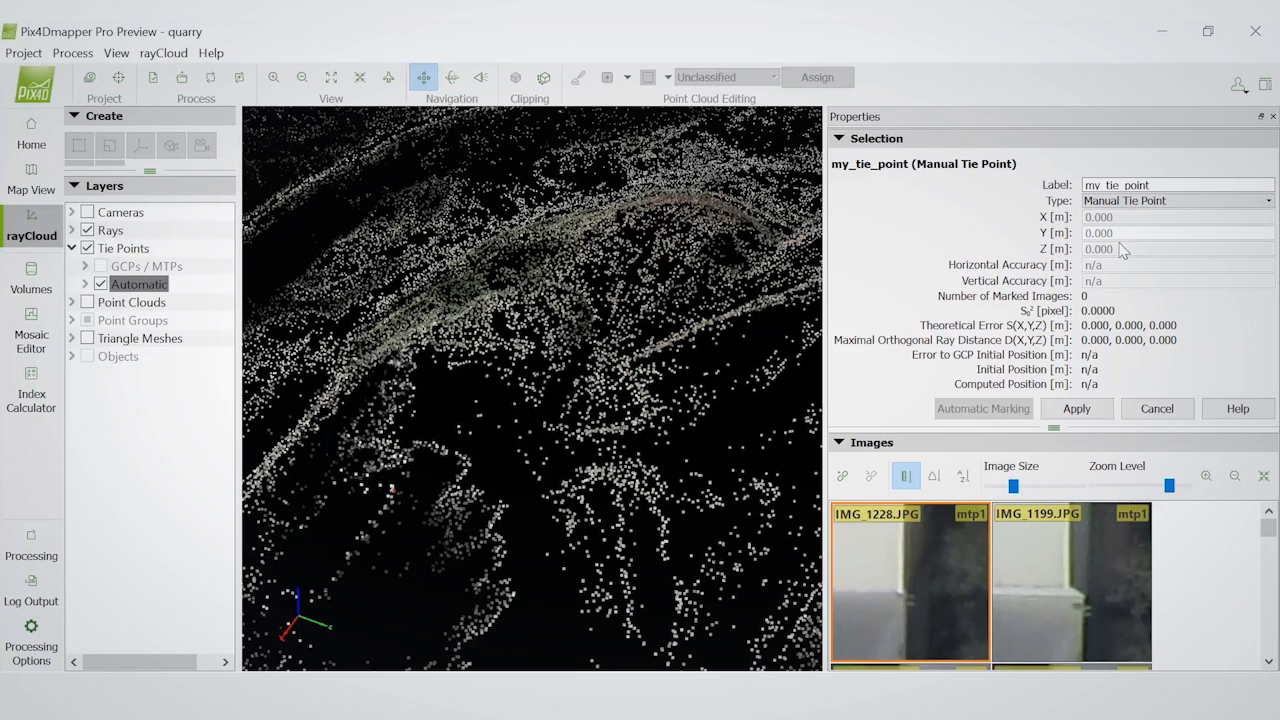
pyautogui.moveTo(1030, 256)
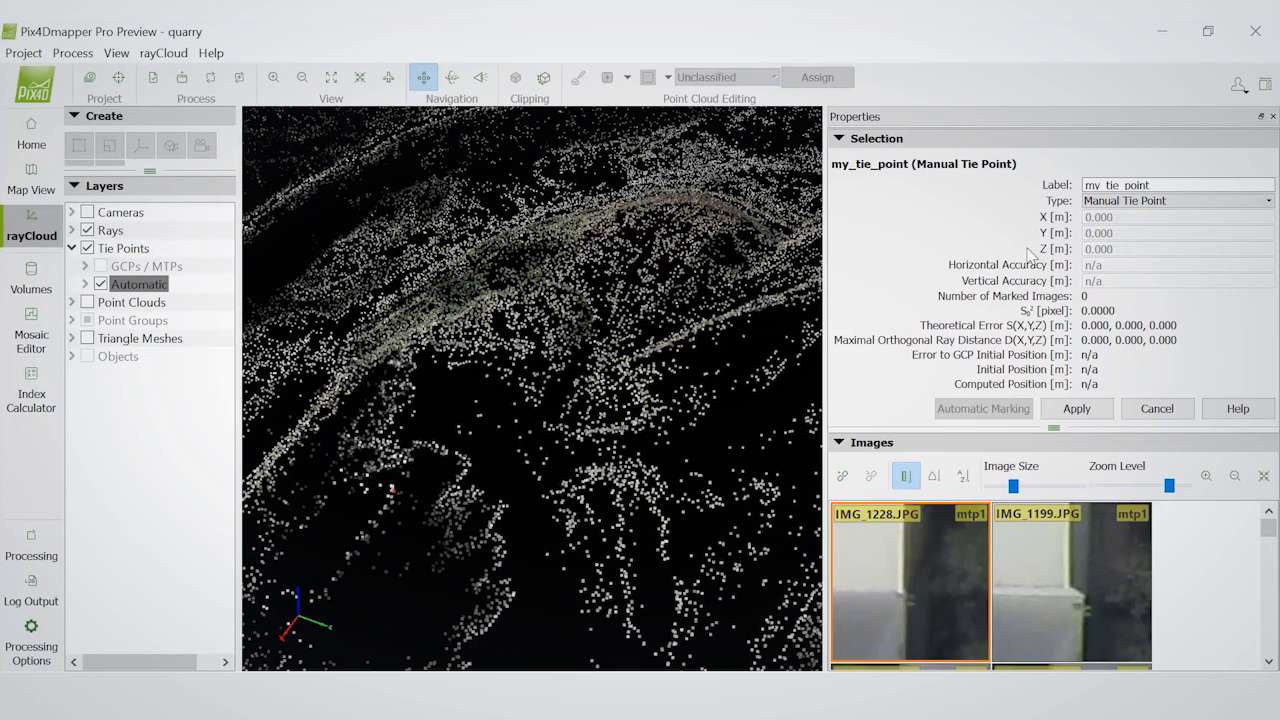
pyautogui.moveTo(1028, 250)
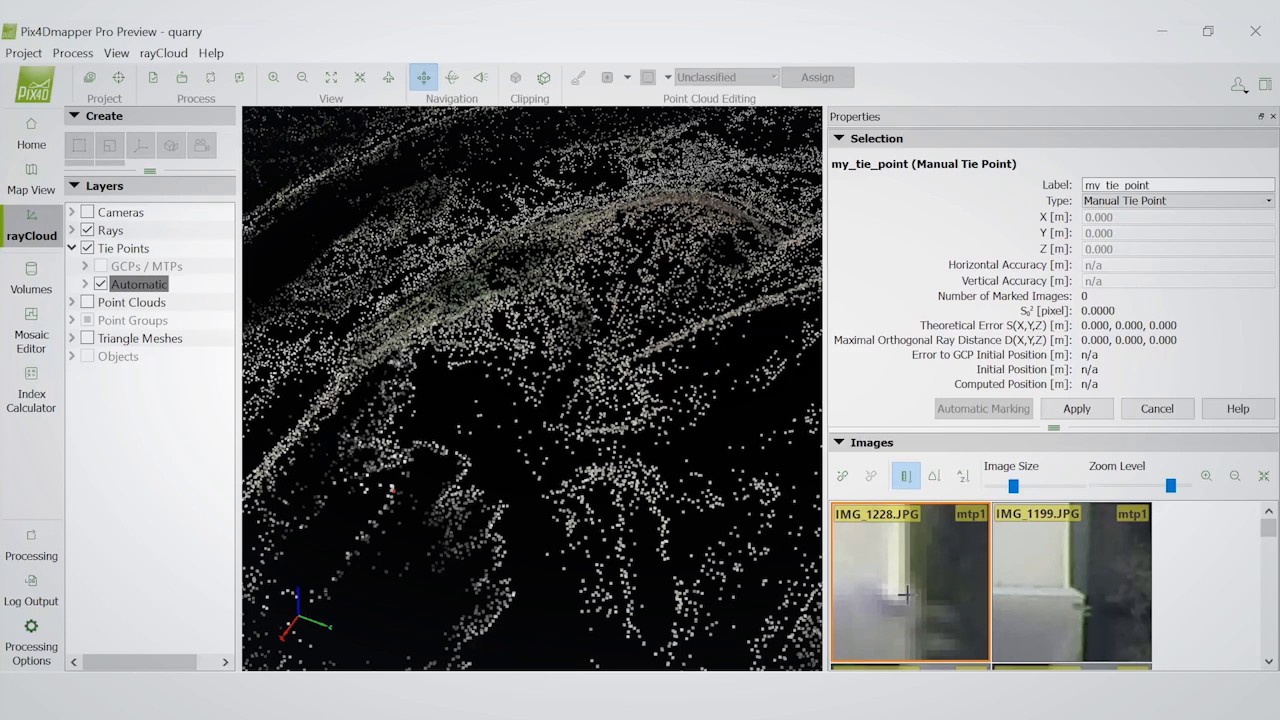
# Mark my_tie_point on IMG_1228, 1199, 1191, 1192, 1227 and 1201, then apply
pyautogui.click(908, 594)
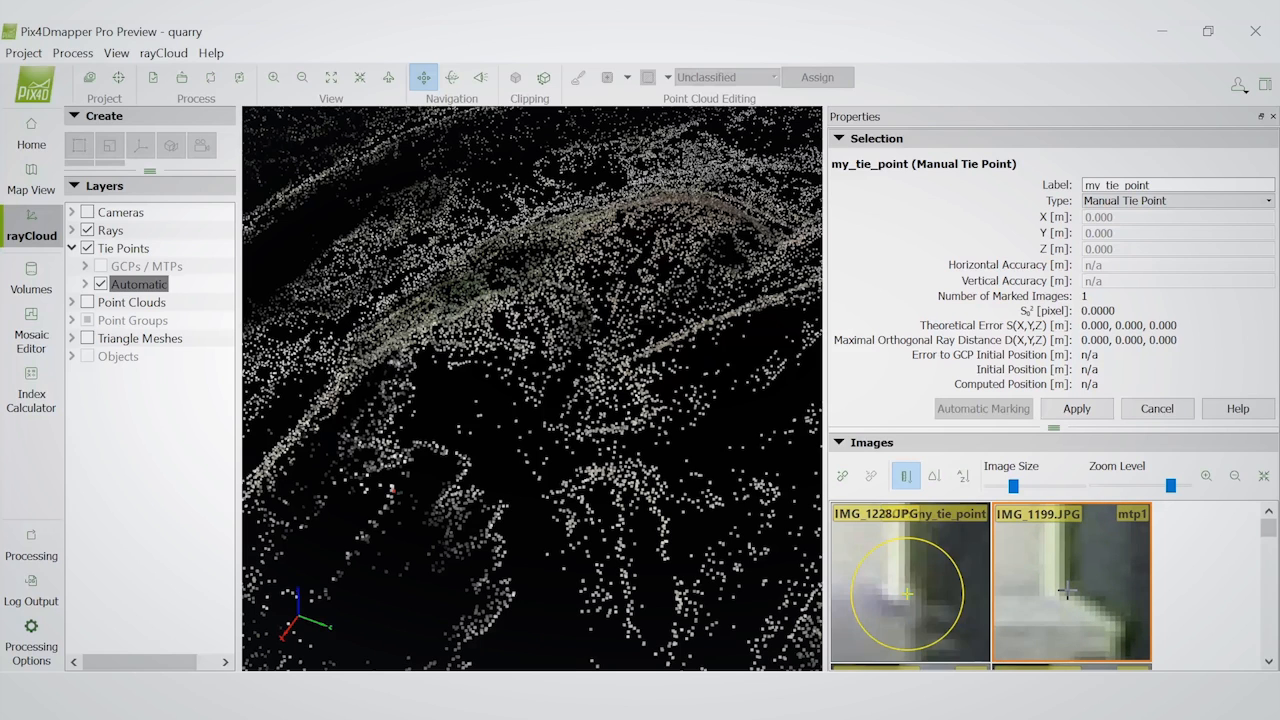
pyautogui.click(1069, 590)
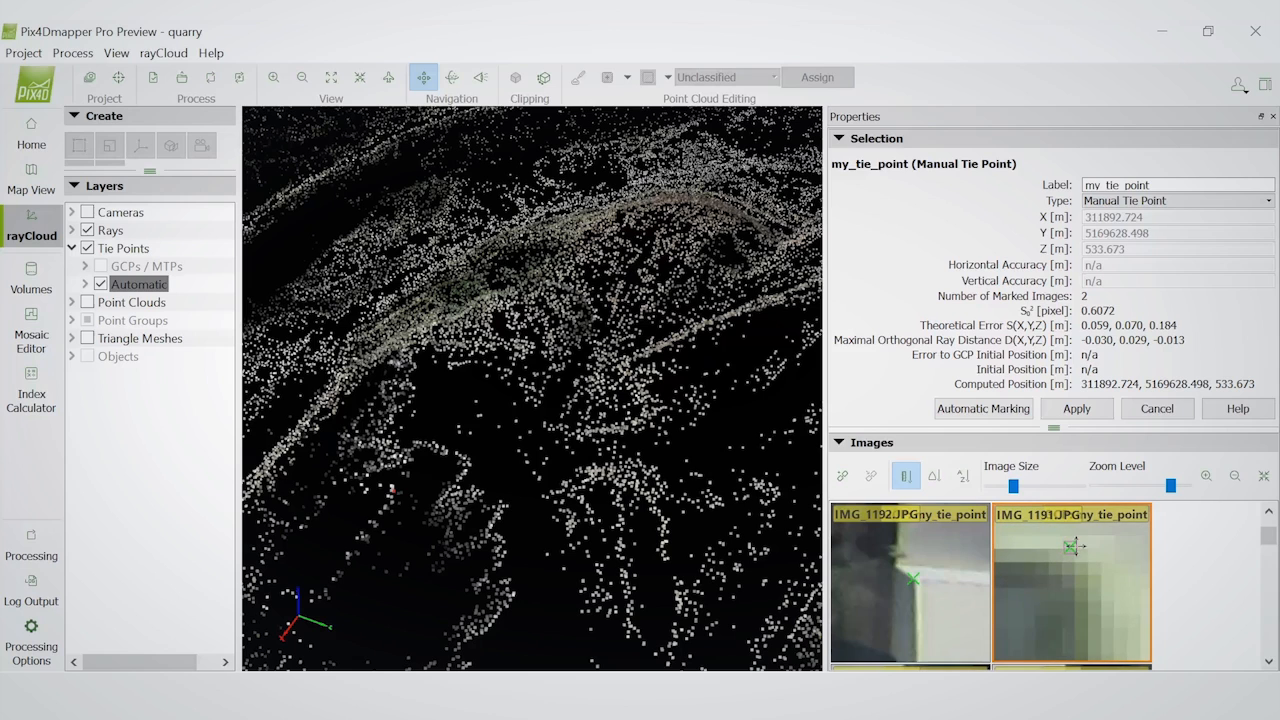
pyautogui.moveTo(1085, 555)
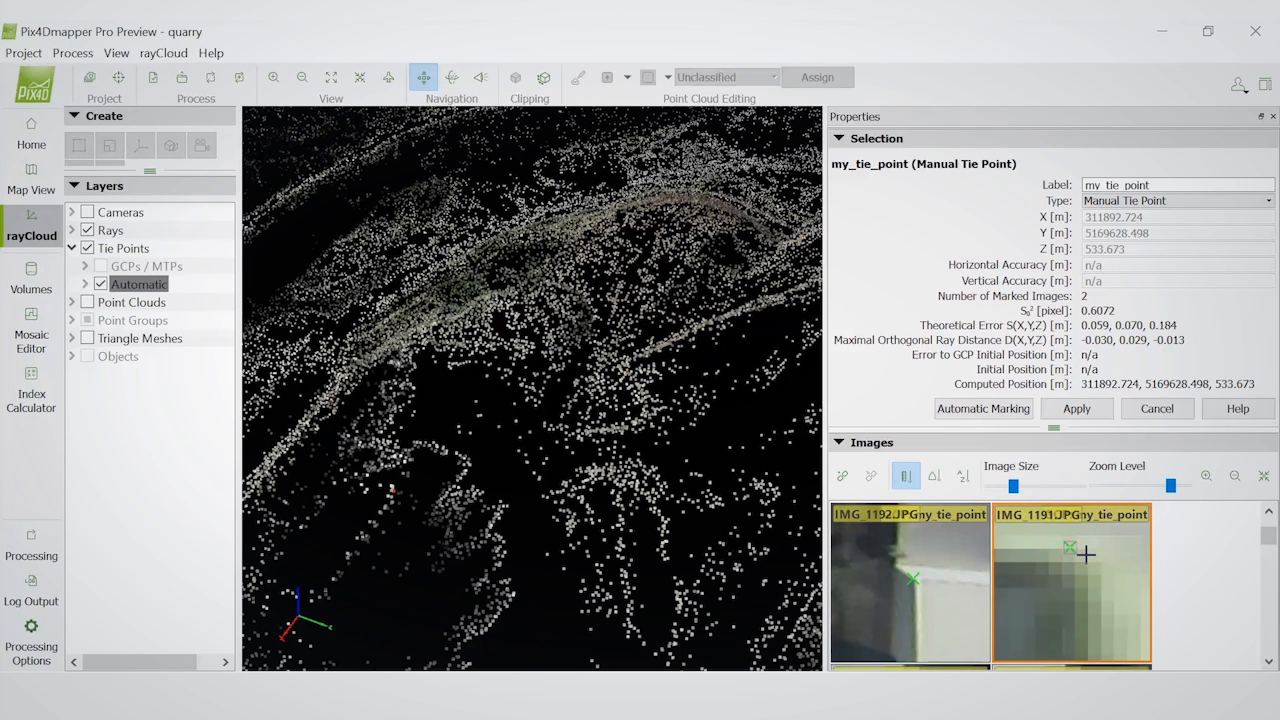
pyautogui.click(913, 578)
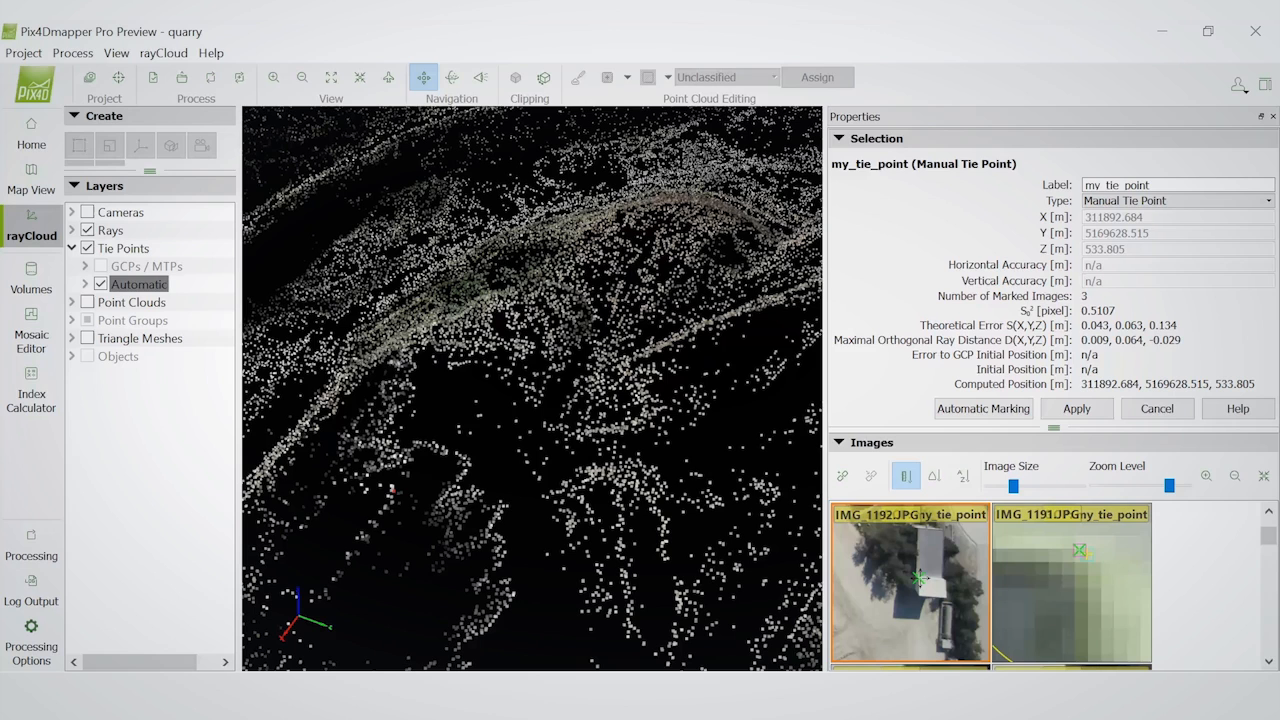
pyautogui.click(918, 578)
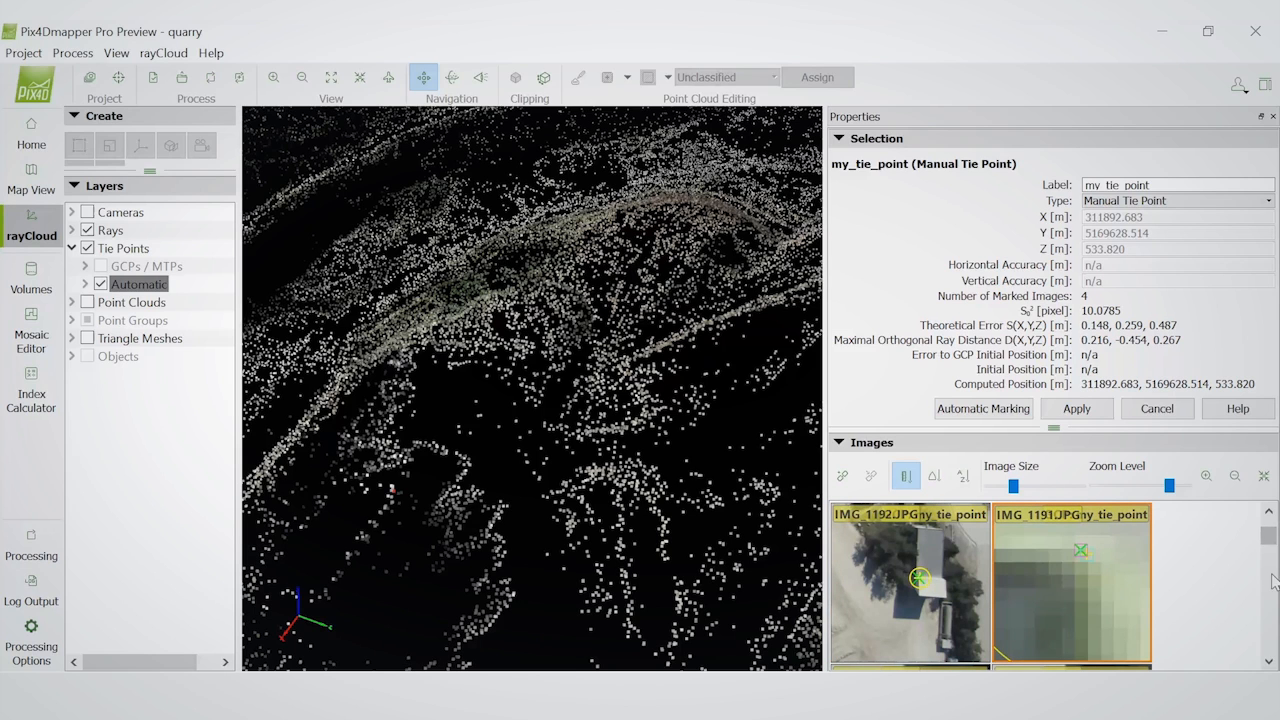
pyautogui.scroll(-3)
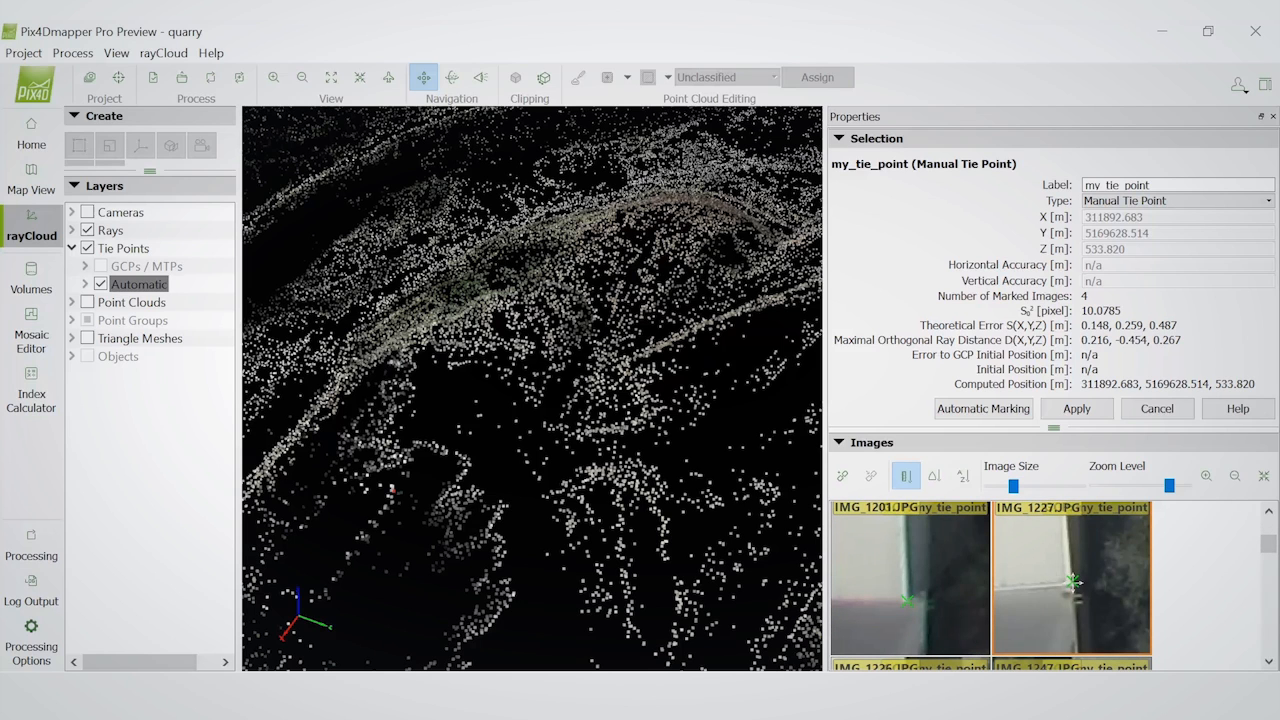
pyautogui.click(1070, 583)
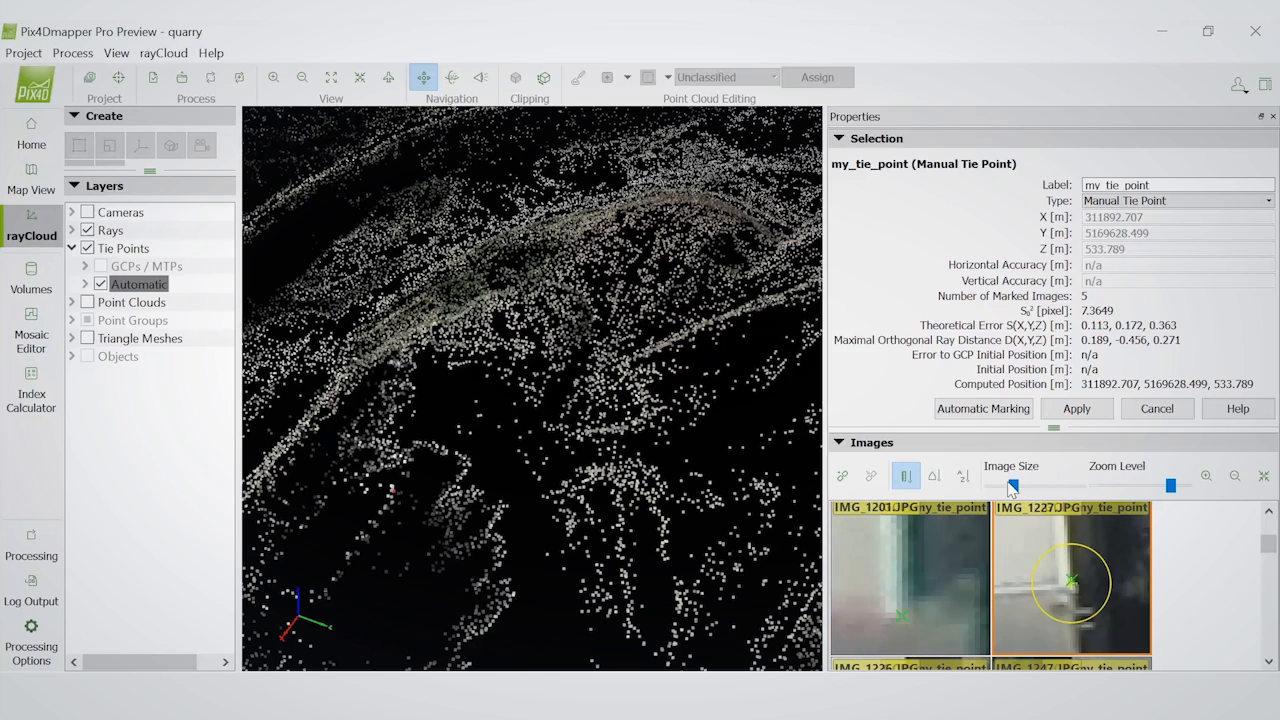
pyautogui.click(1076, 408)
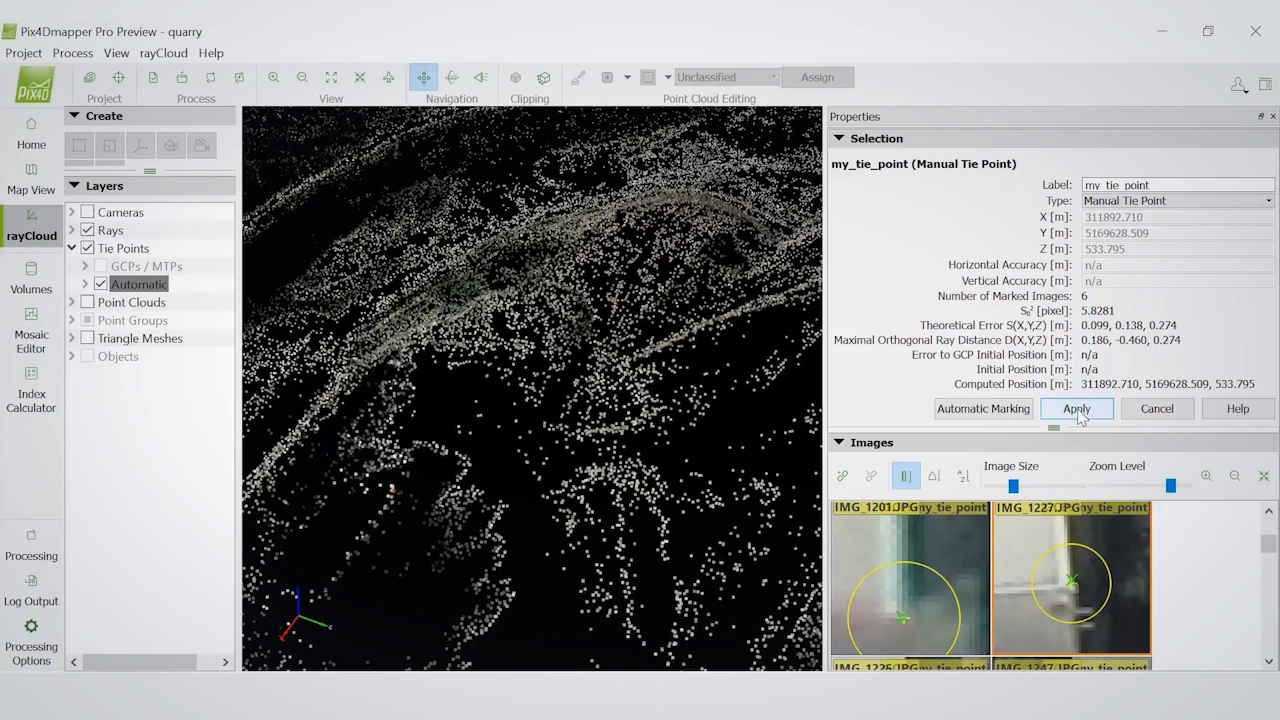
pyautogui.click(1076, 408)
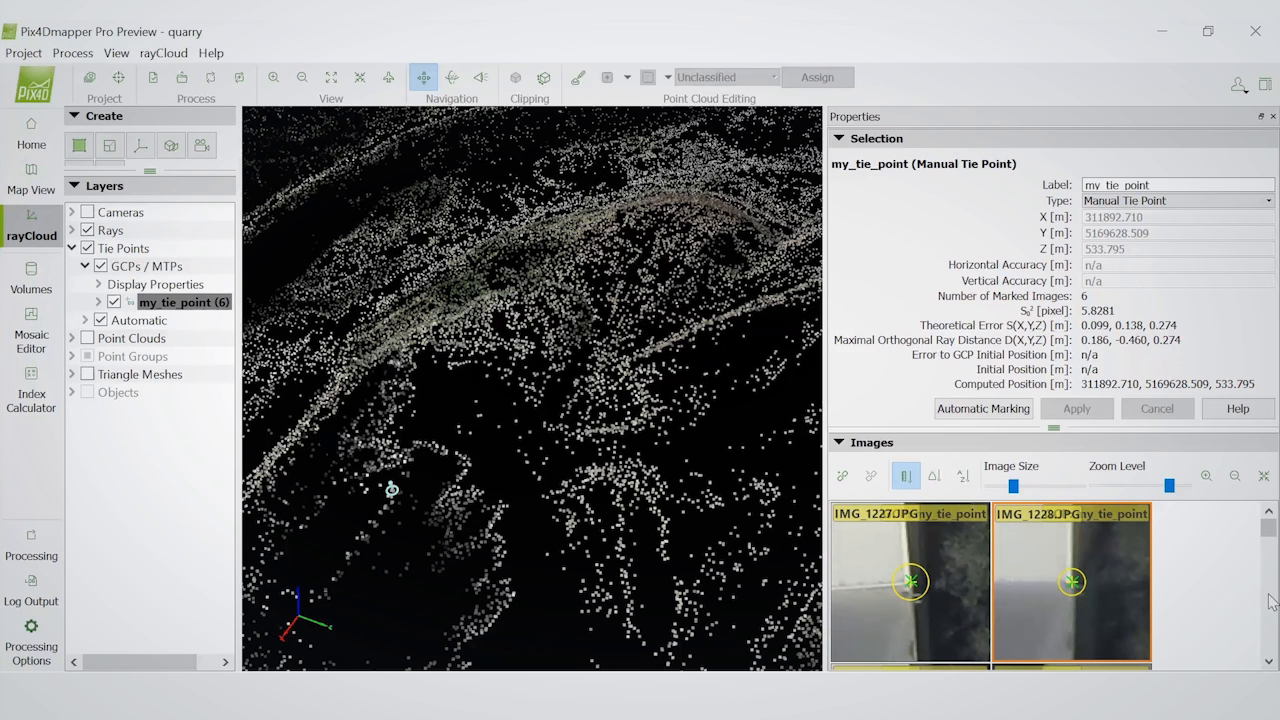
pyautogui.moveTo(1271, 611)
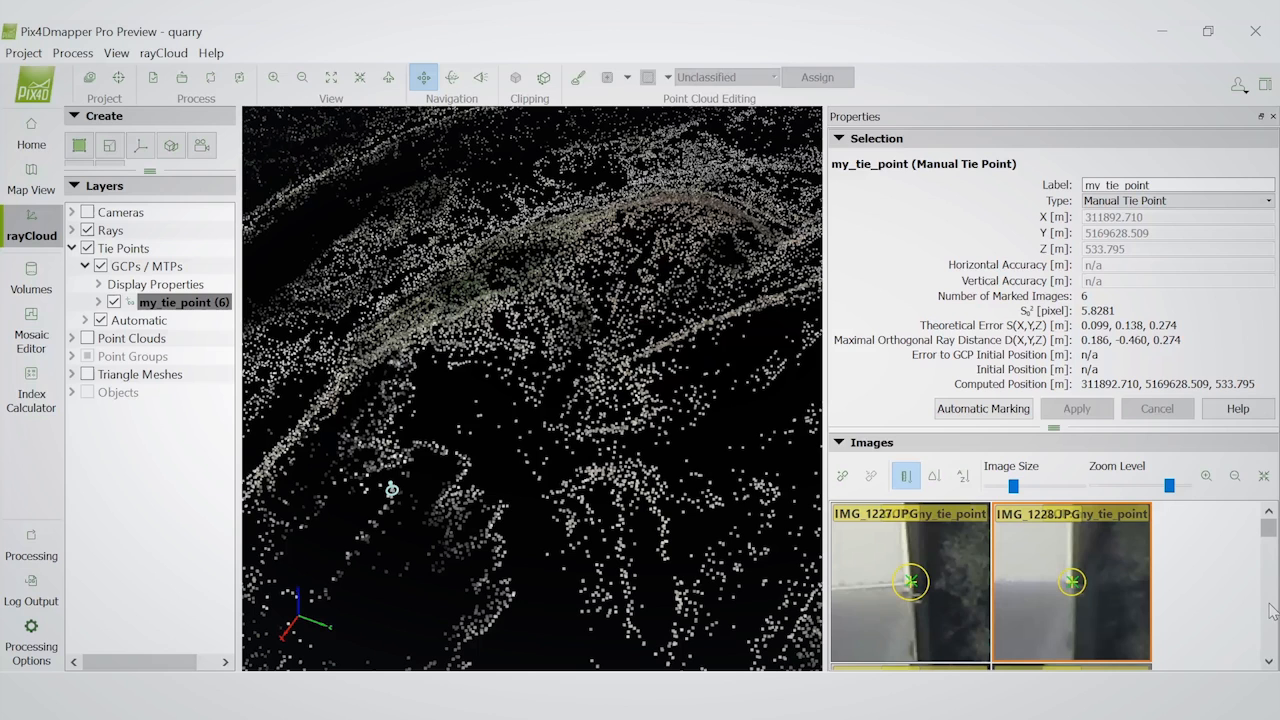
# Scroll the Images panel and apply my_tie_point again with eight marked images
pyautogui.scroll(-3)
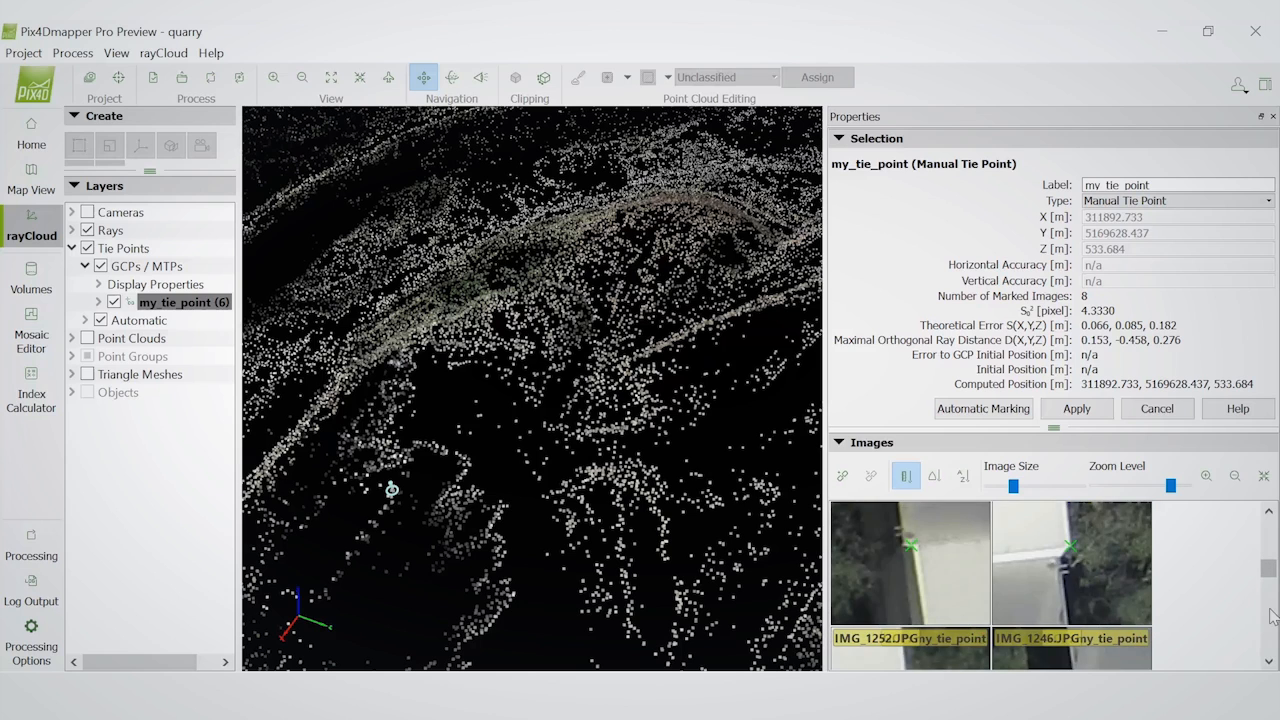
pyautogui.scroll(-3)
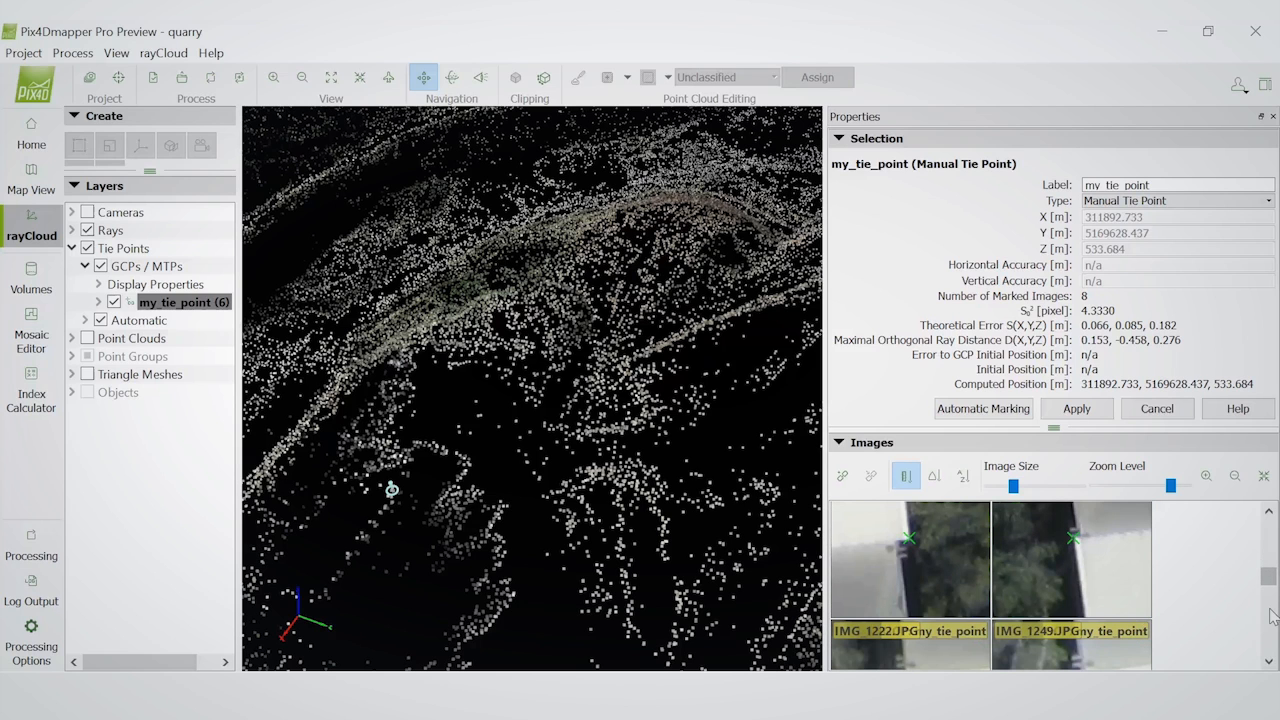
pyautogui.scroll(-3)
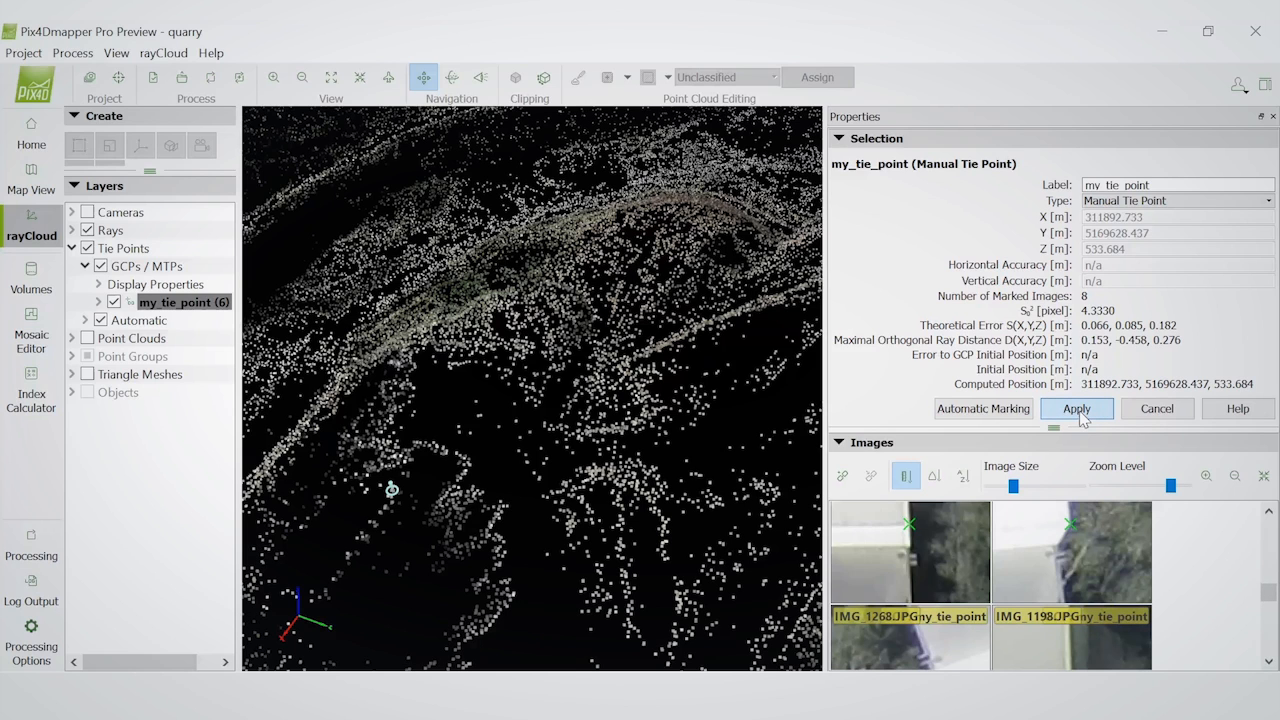
pyautogui.click(1076, 408)
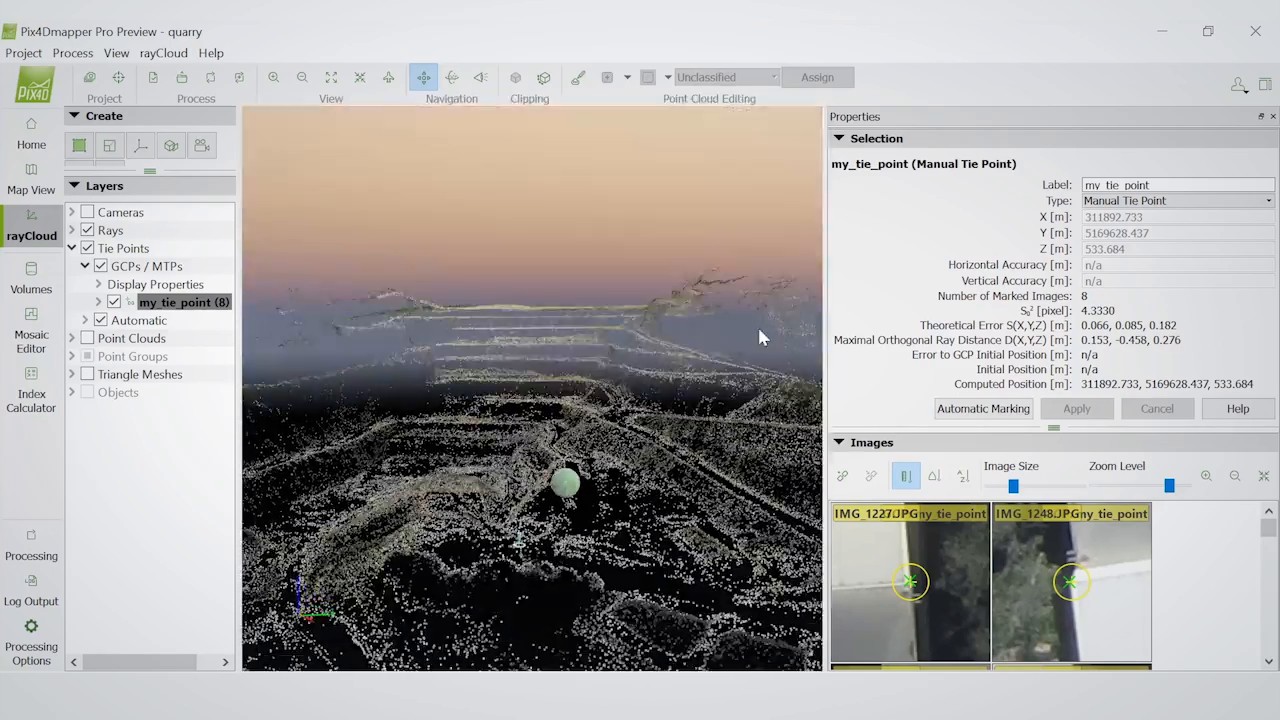
# Orbit the rayCloud view over the quarry to locate the my_tie_point marker
pyautogui.moveTo(760, 337); pyautogui.dragTo(640, 533)
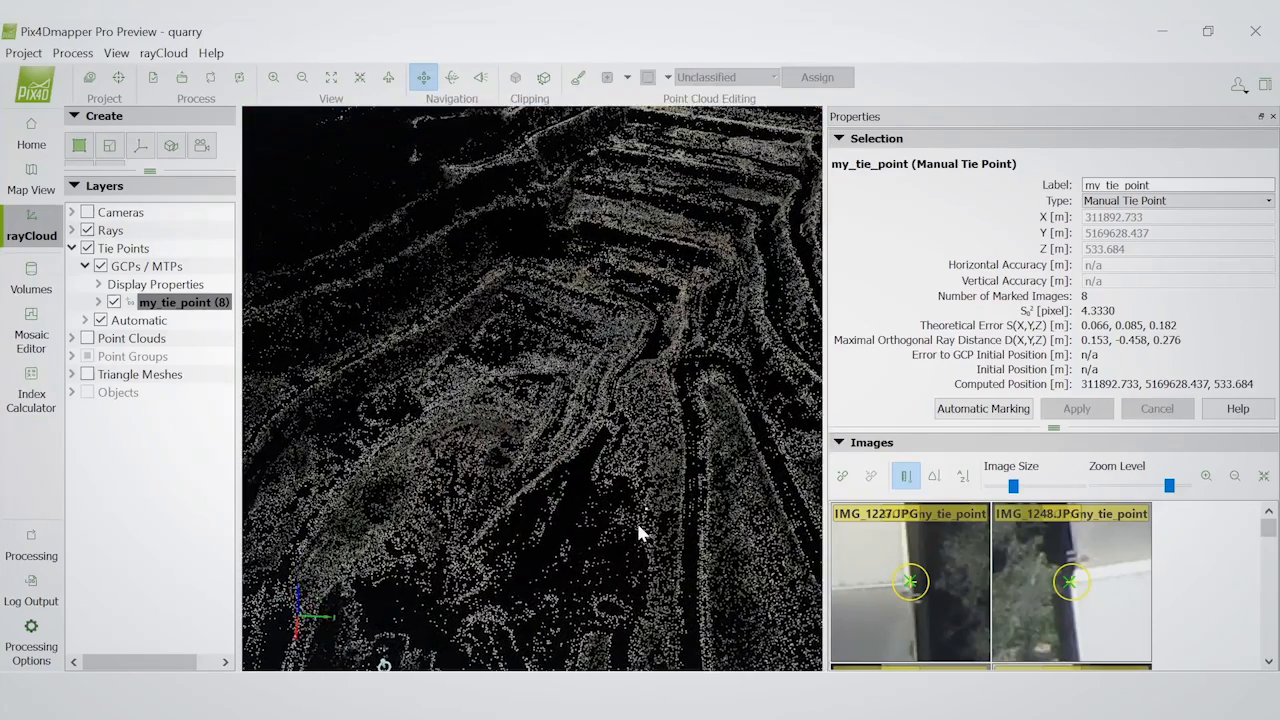
pyautogui.moveTo(640, 535); pyautogui.dragTo(295, 168)
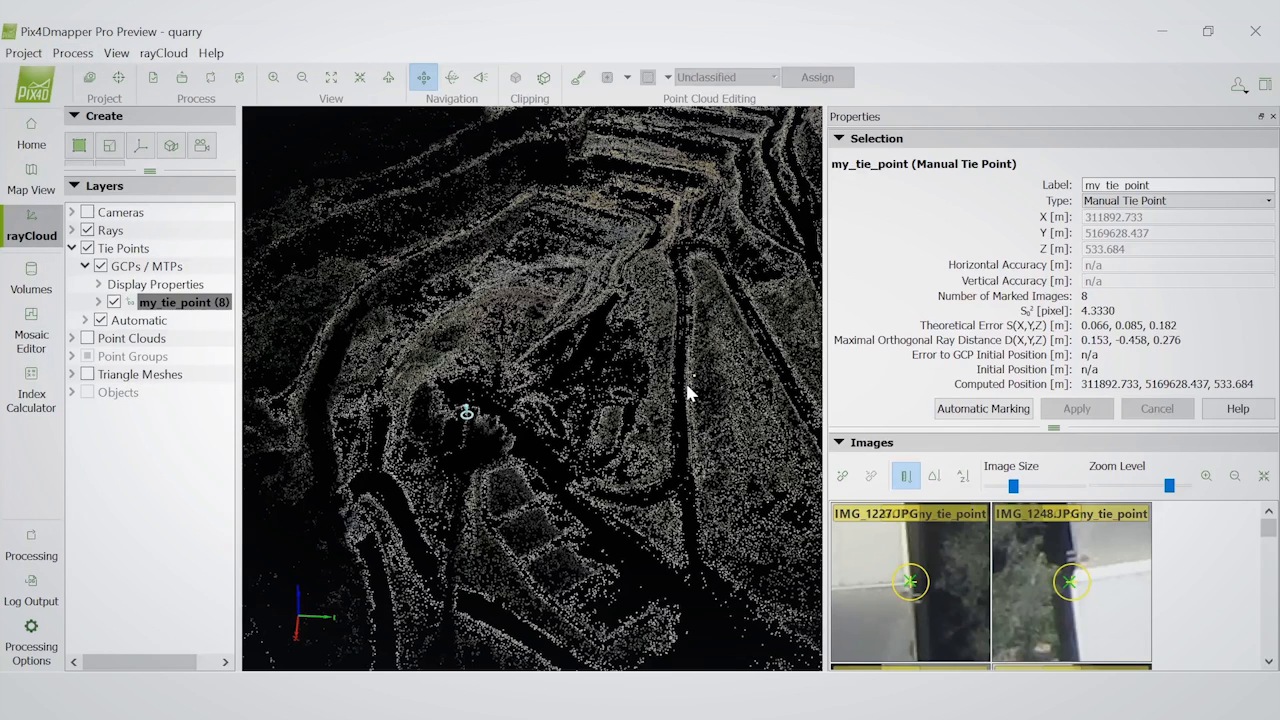
pyautogui.moveTo(687, 408)
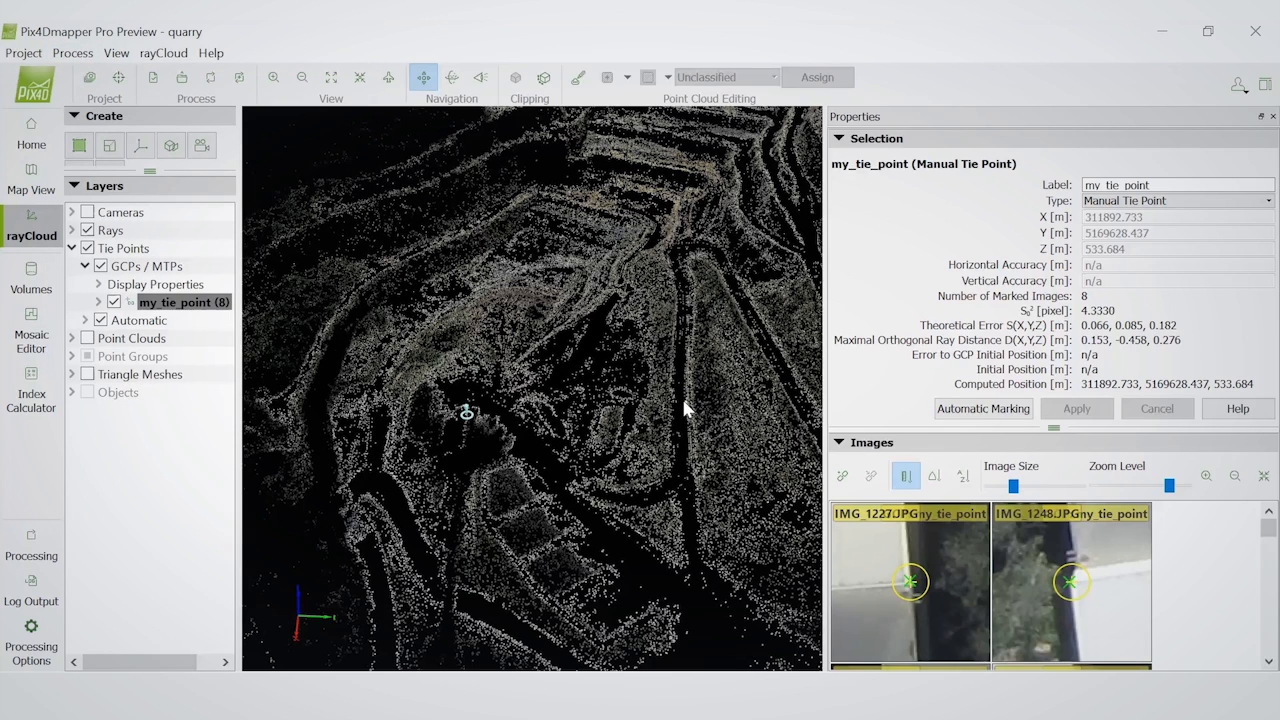